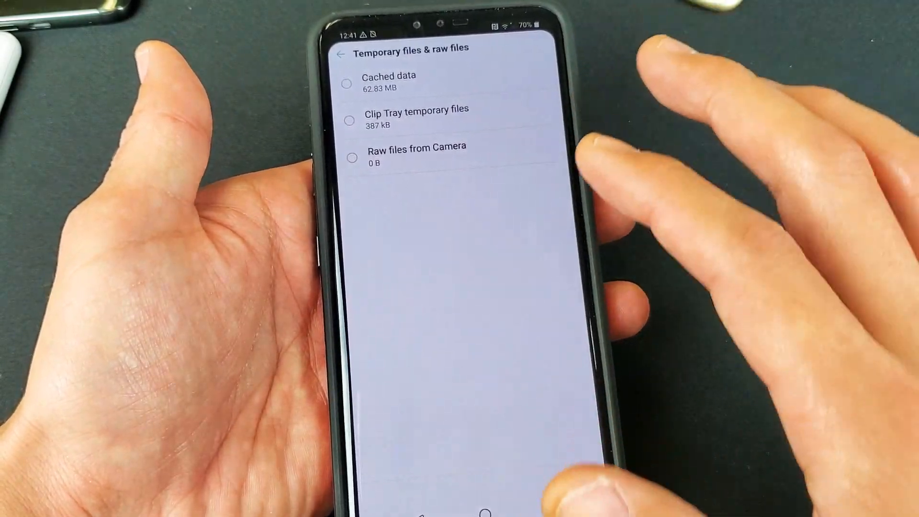
- Leave Temporary files & raw files and Internal storage for the home screen
click(339, 53)
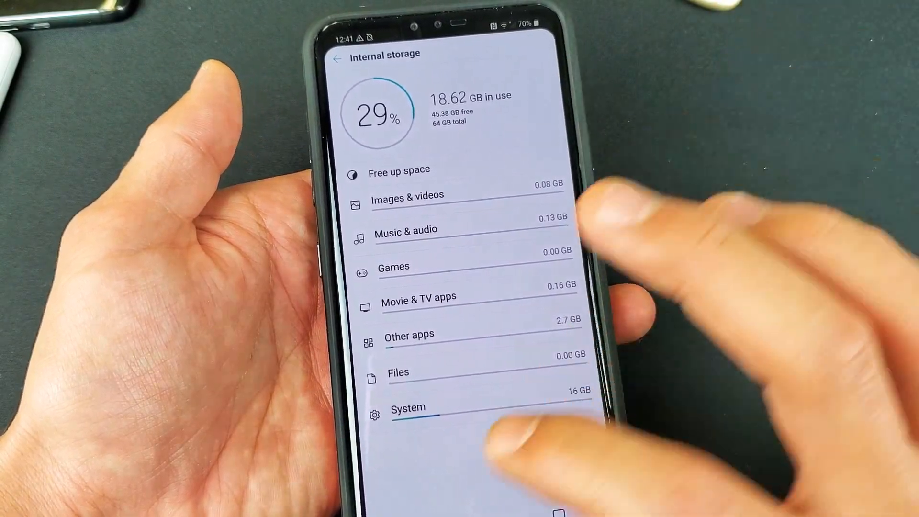
click(337, 57)
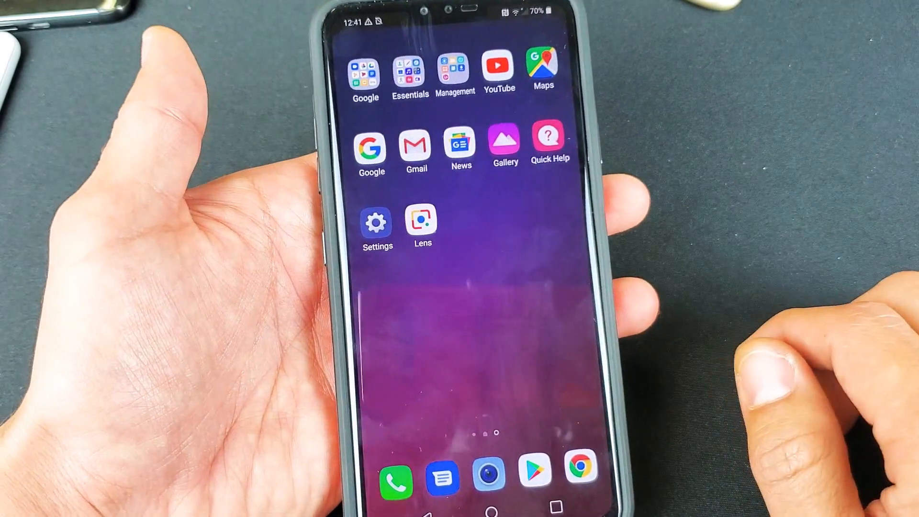
- Reopen Settings and navigate General > Storage > Free up space to Temporary files & raw files
click(377, 224)
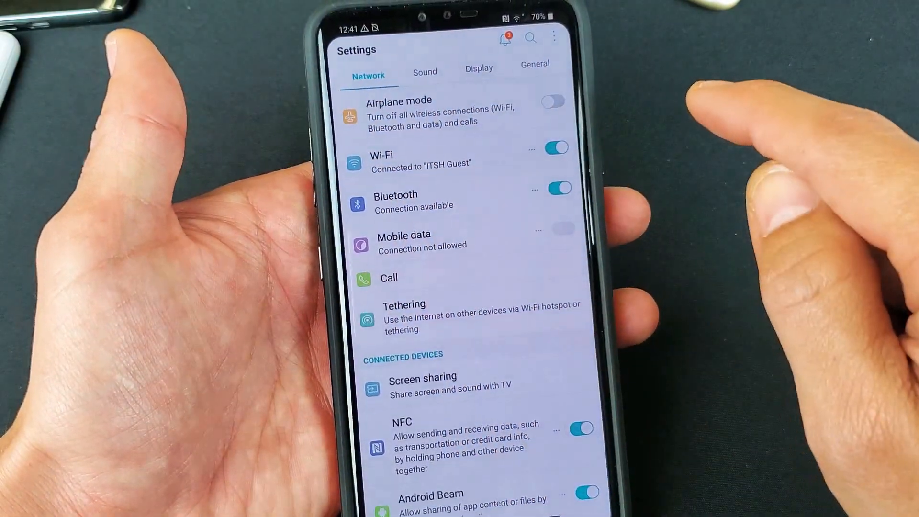
click(535, 65)
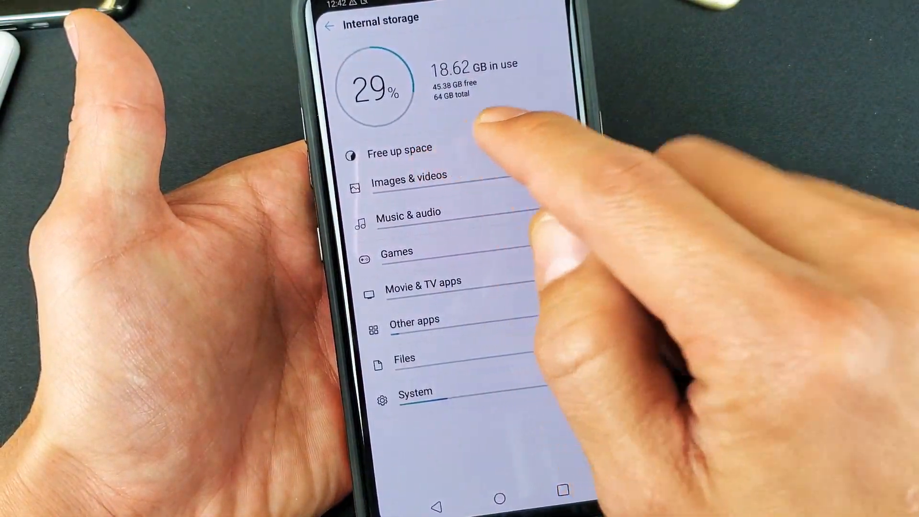
click(396, 148)
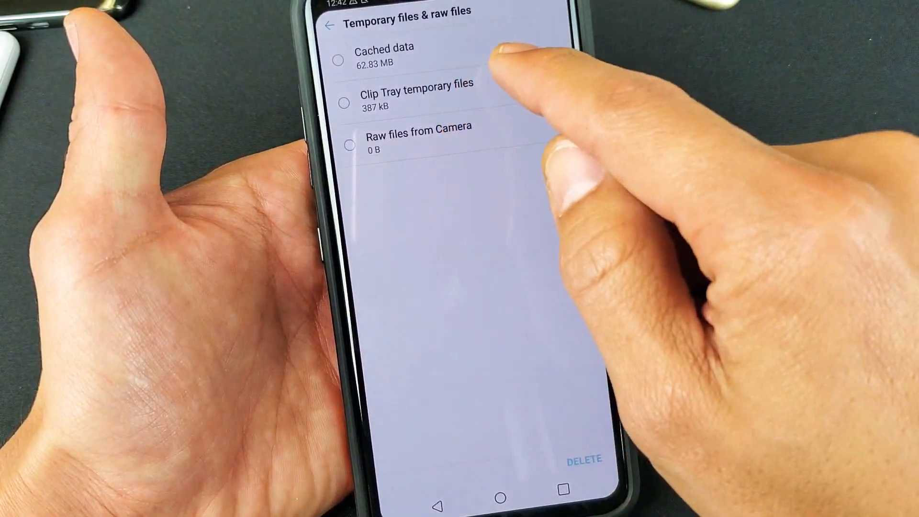
- Mark only Cached data, leaving Clip Tray temporary files unchecked, and request deletion
click(337, 60)
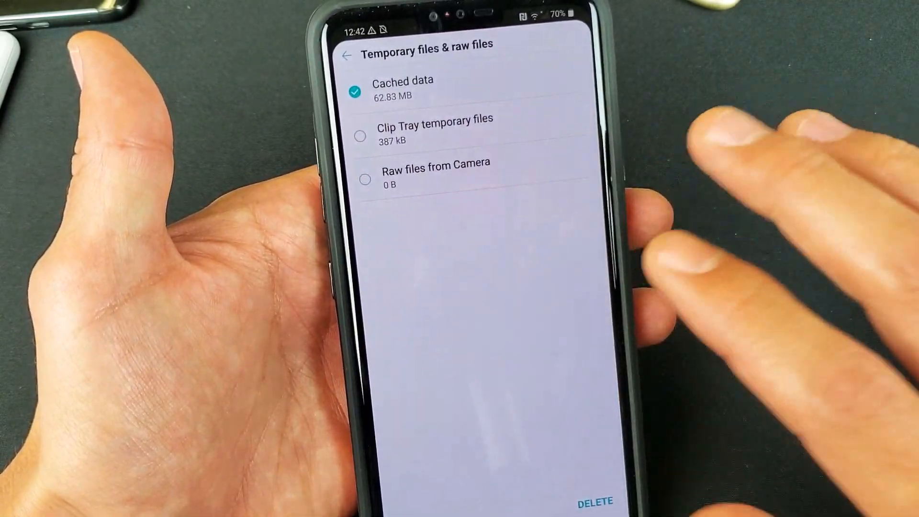
click(360, 136)
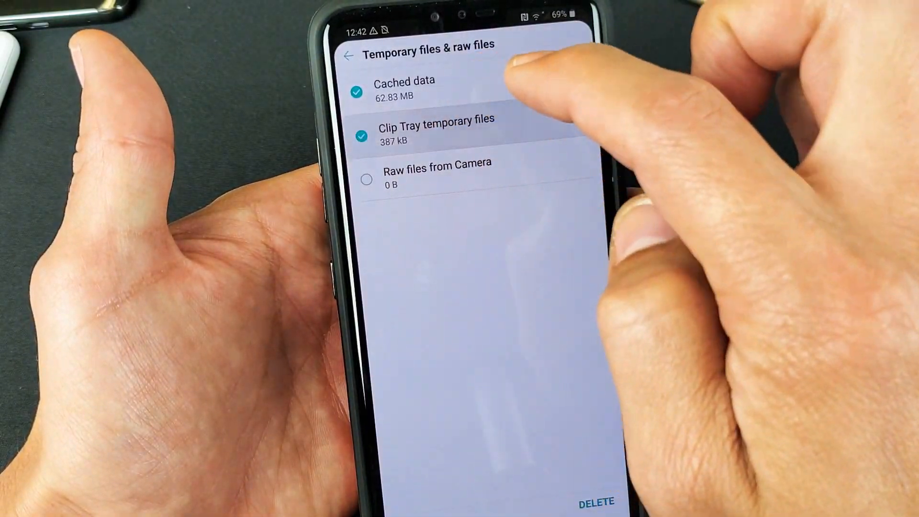
click(358, 135)
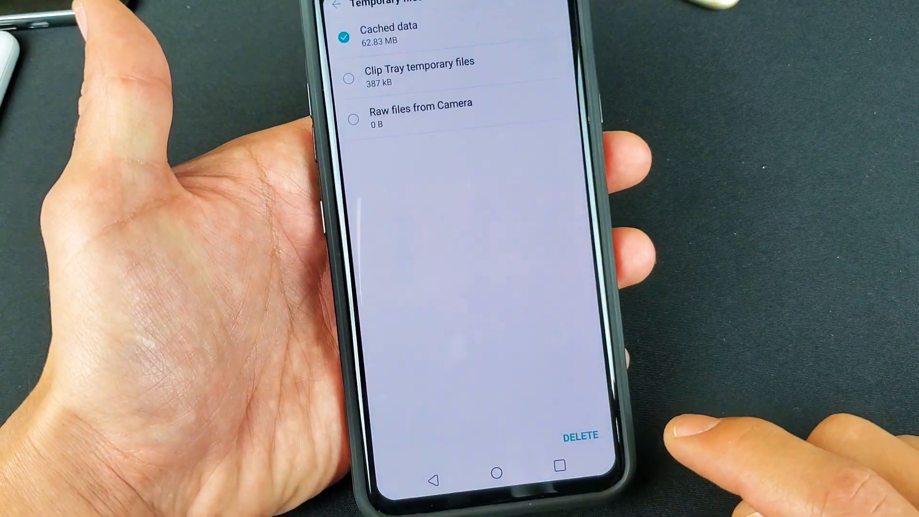
click(579, 437)
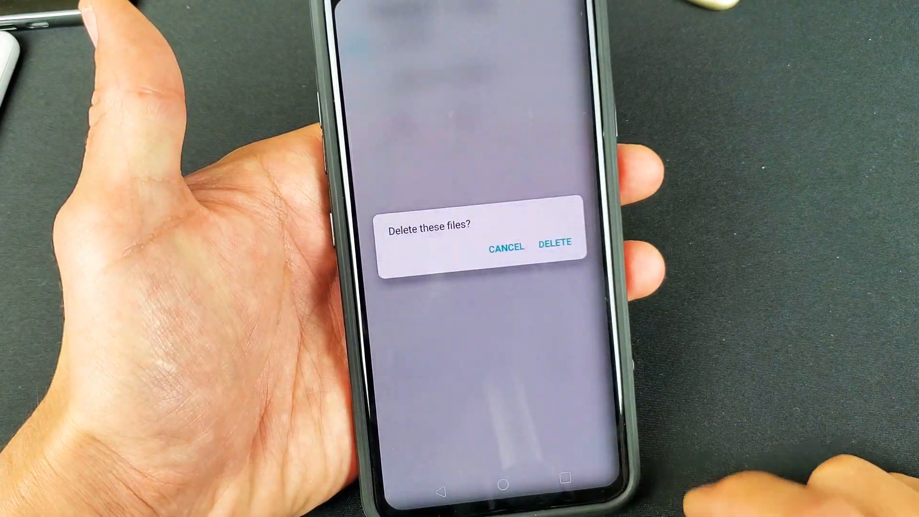